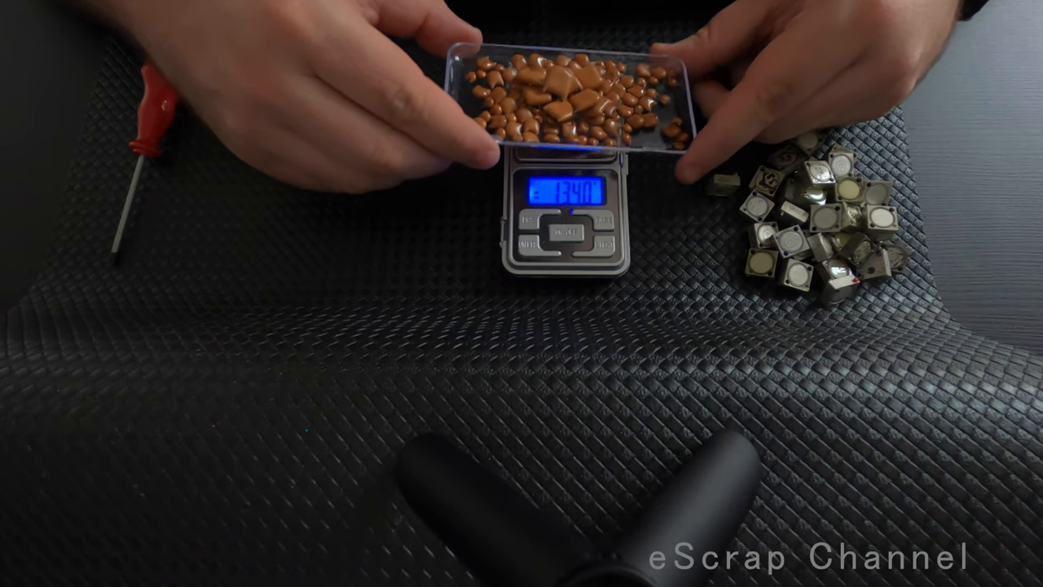
# - Set the tray of brown ceramic capacitors on the scale, reading about 45 grams
pyautogui.click(97, 467)
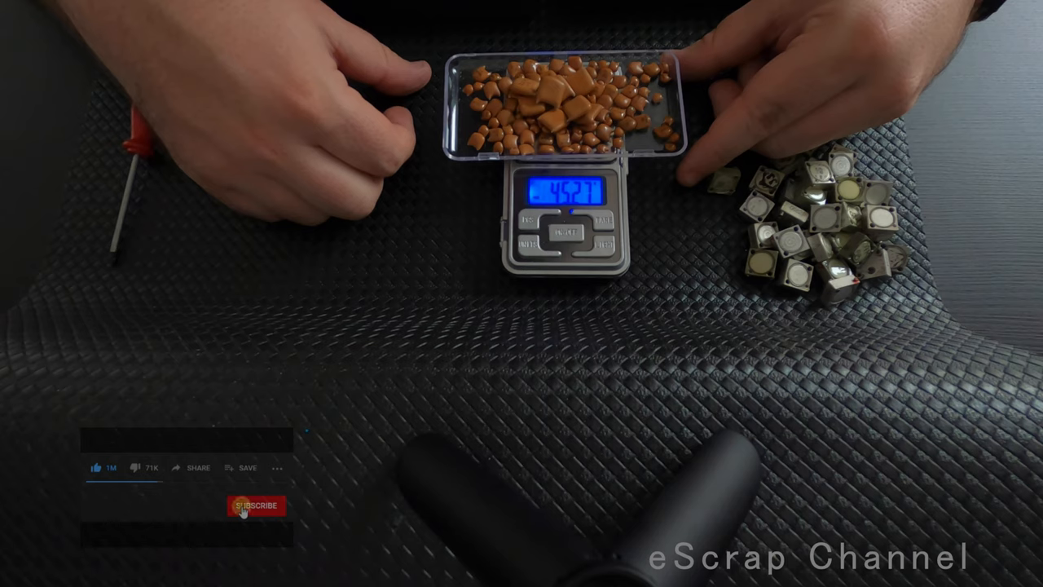
pyautogui.click(256, 506)
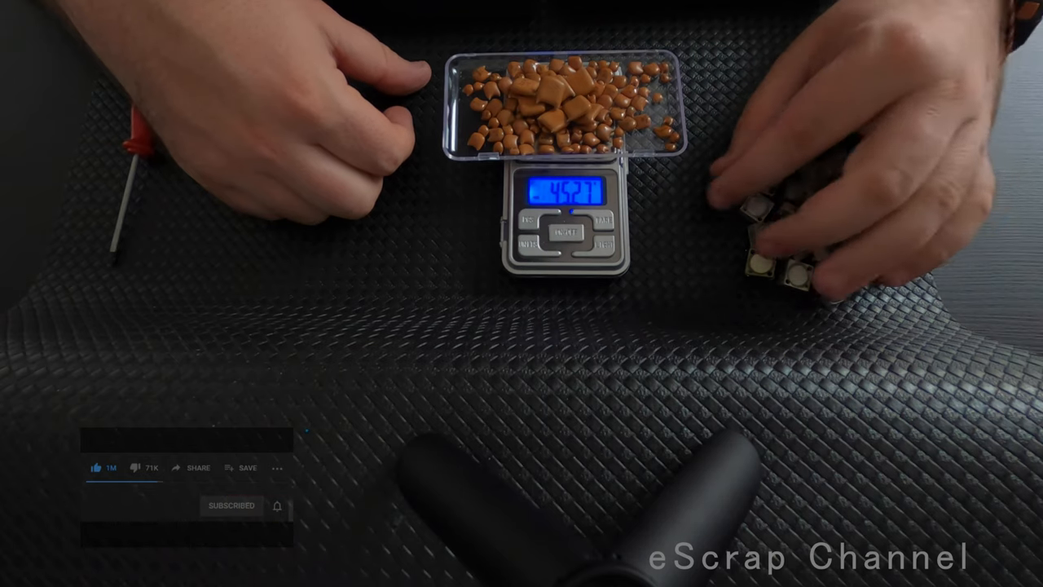